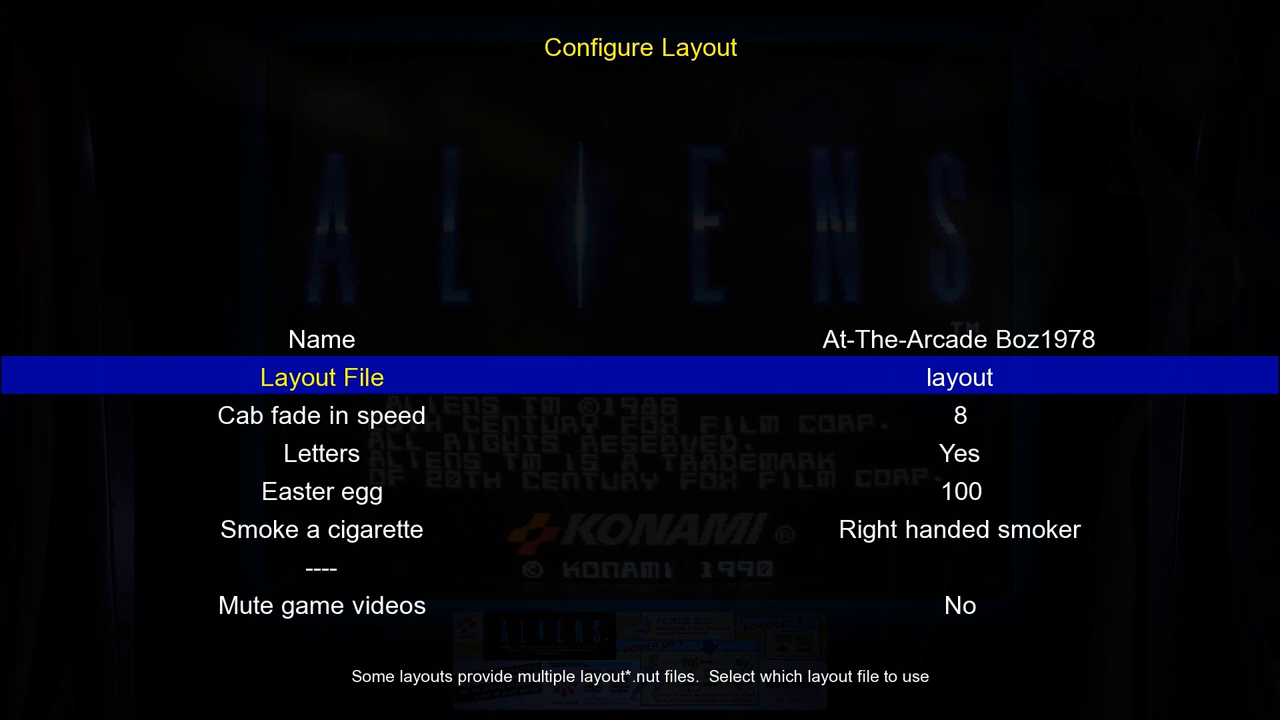
# Scroll the game wheel from Black Tiger forward to Caveman Ninja, game 18 of 115.
pyautogui.scroll(-3)
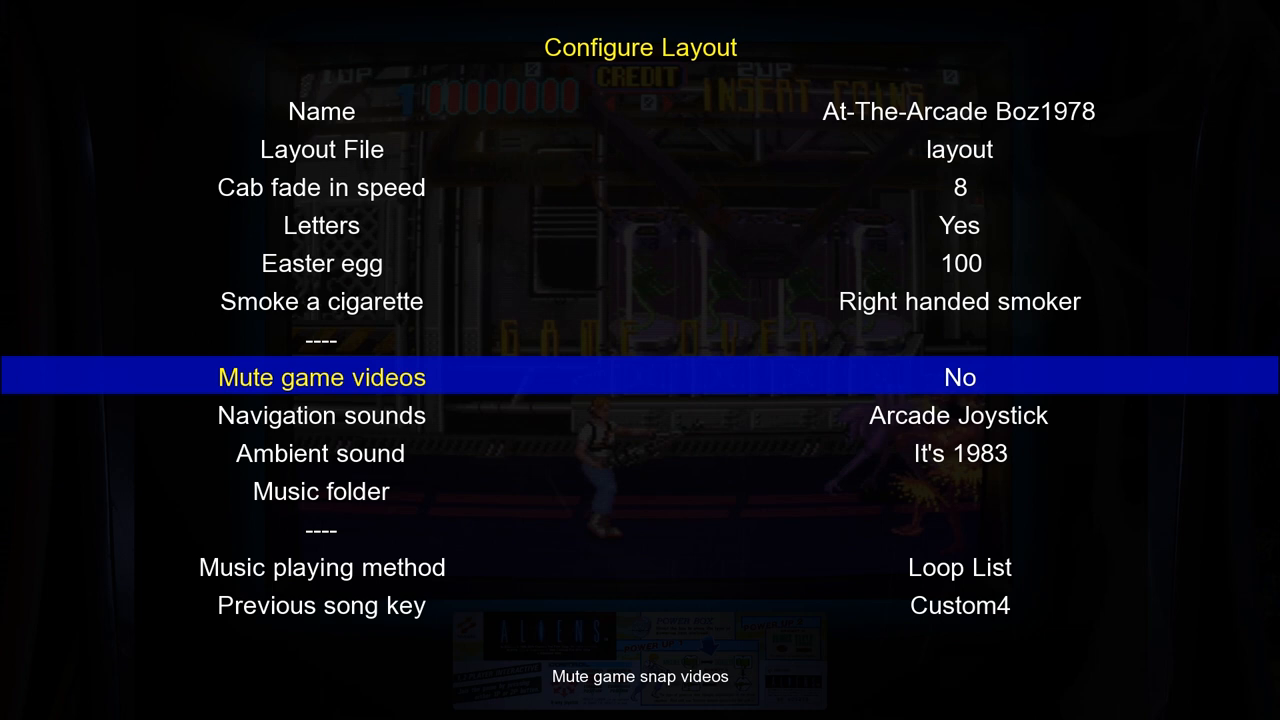
pyautogui.scroll(-3)
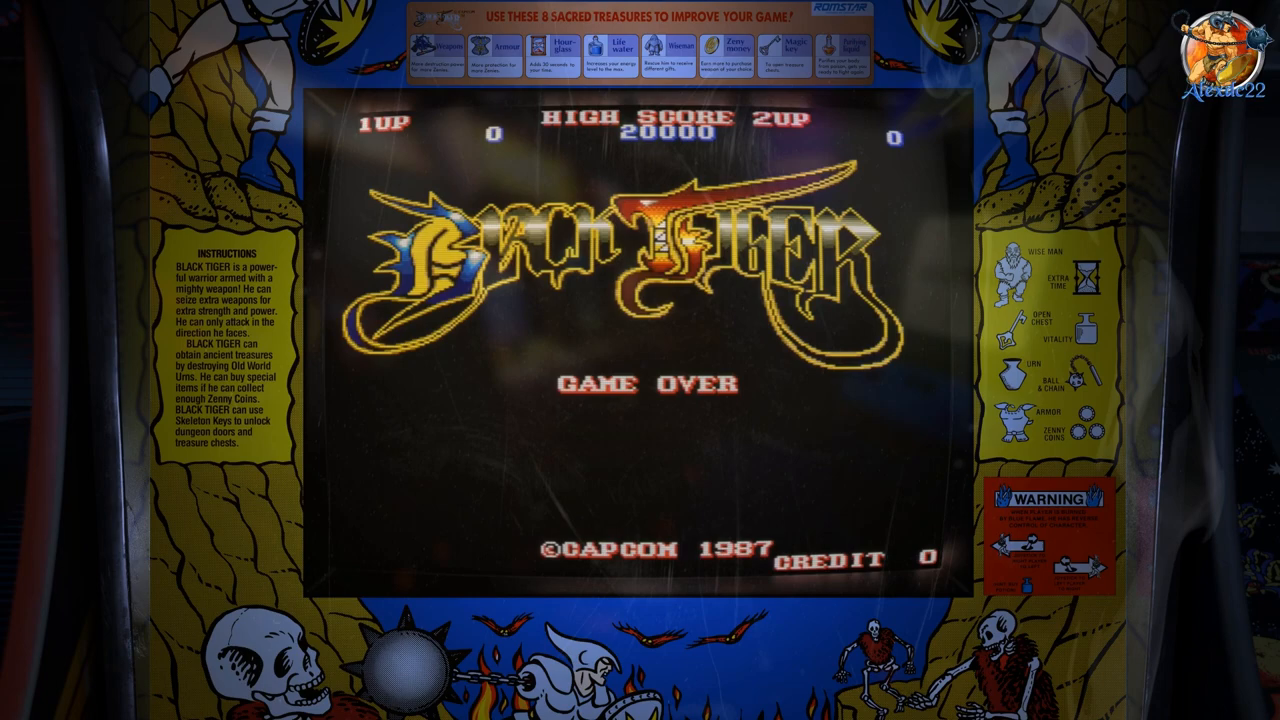
pyautogui.hscroll(3)
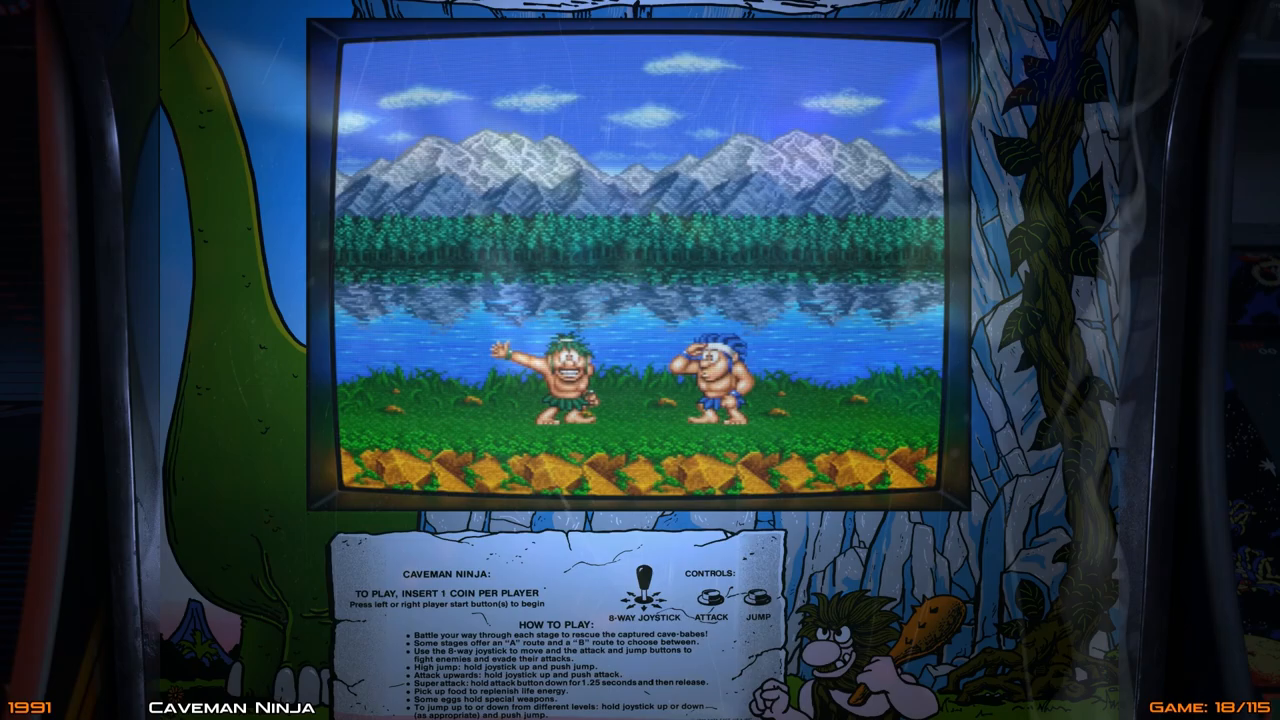
pyautogui.click(640, 360)
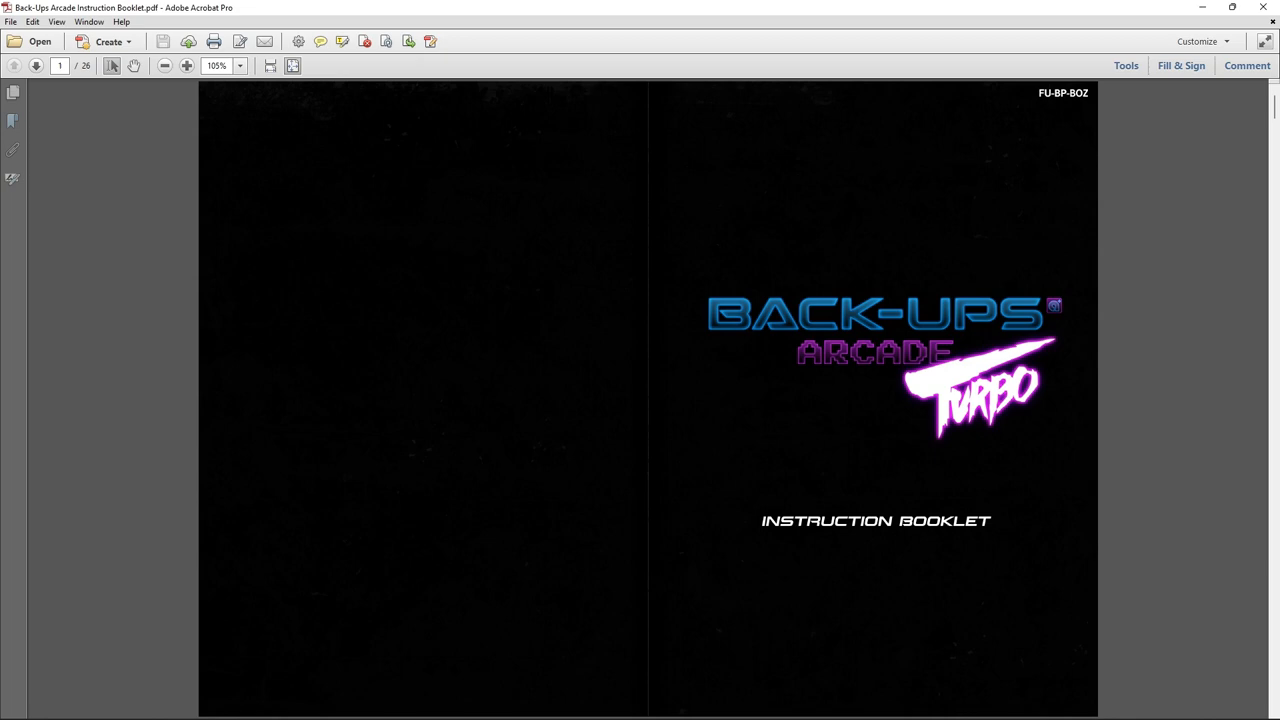
# Page past the cover, contents and Introduction to the overlays-and-shaders Build Features spread.
pyautogui.click(36, 65)
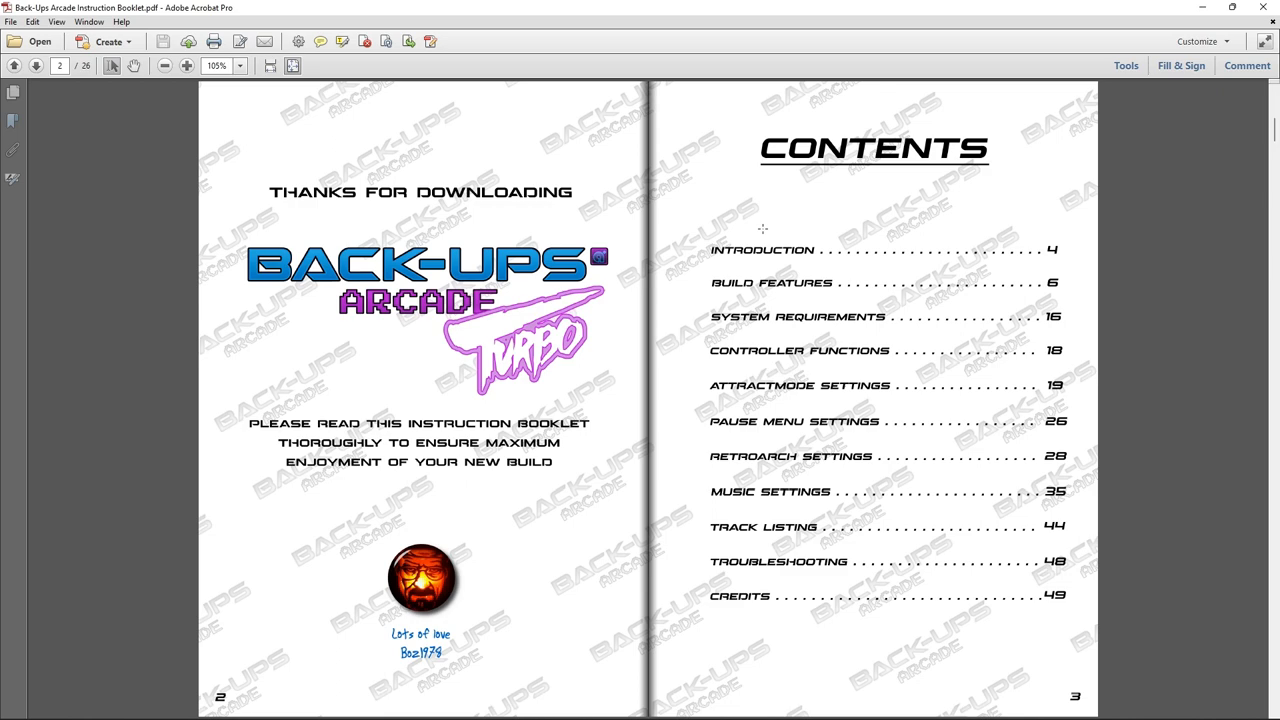
pyautogui.click(35, 65)
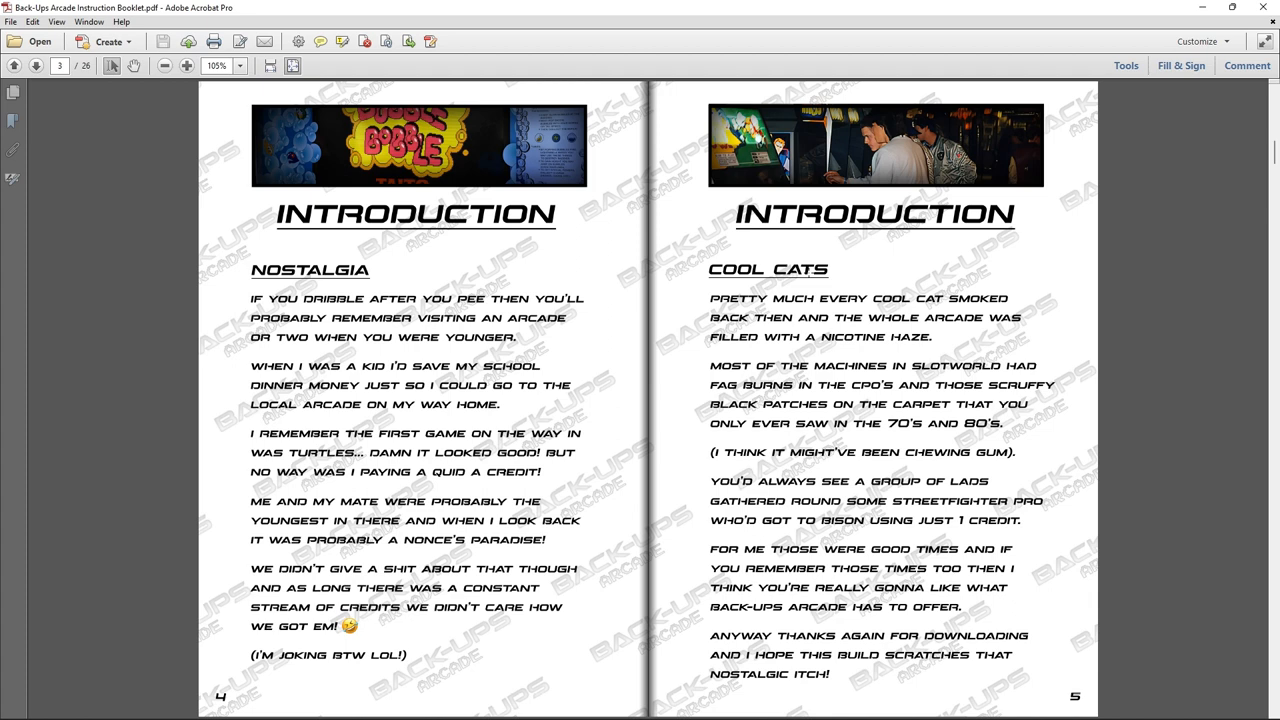
pyautogui.click(35, 65)
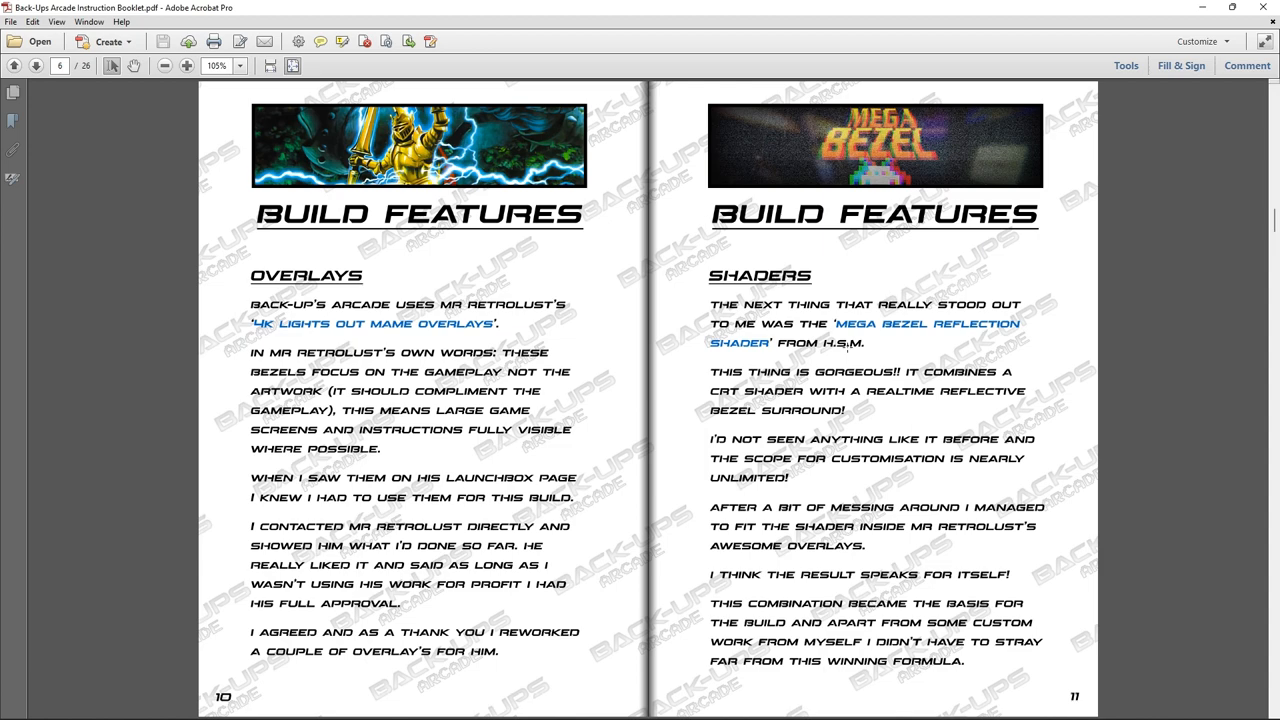
# Page past Music Player and System Requirements to the CRT bloom and screensaver settings spread.
pyautogui.click(36, 66)
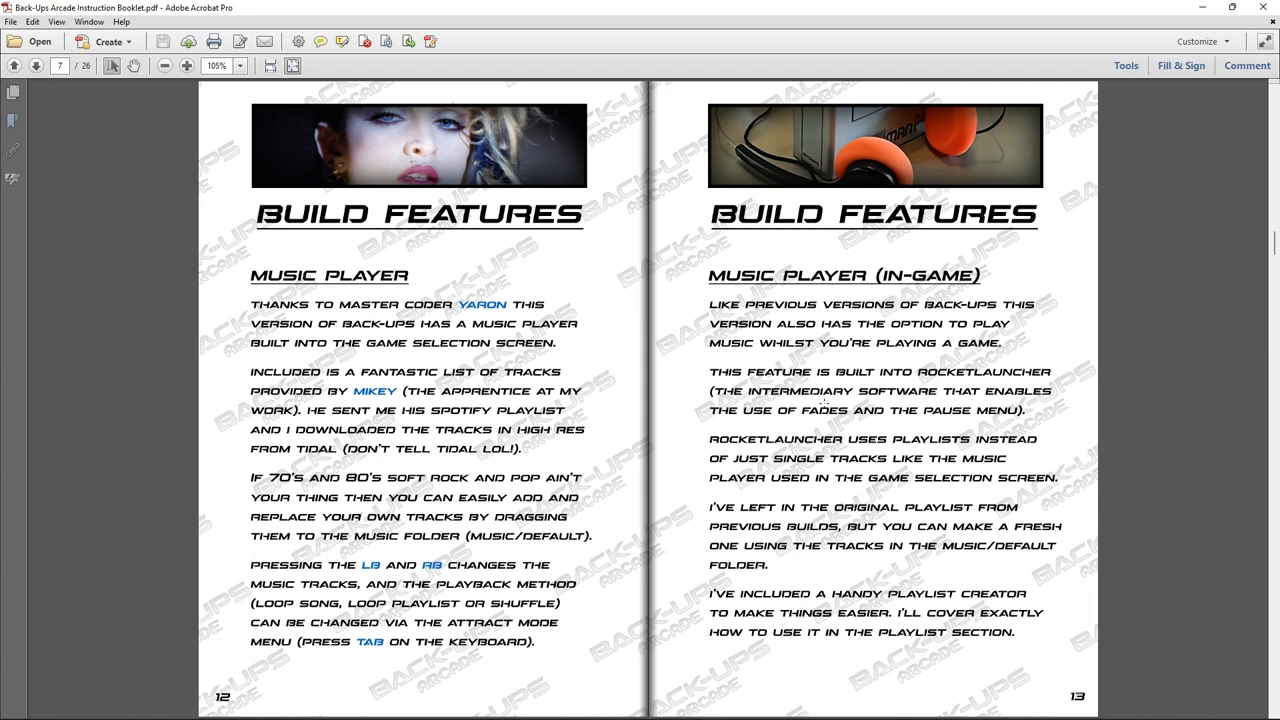
pyautogui.click(36, 65)
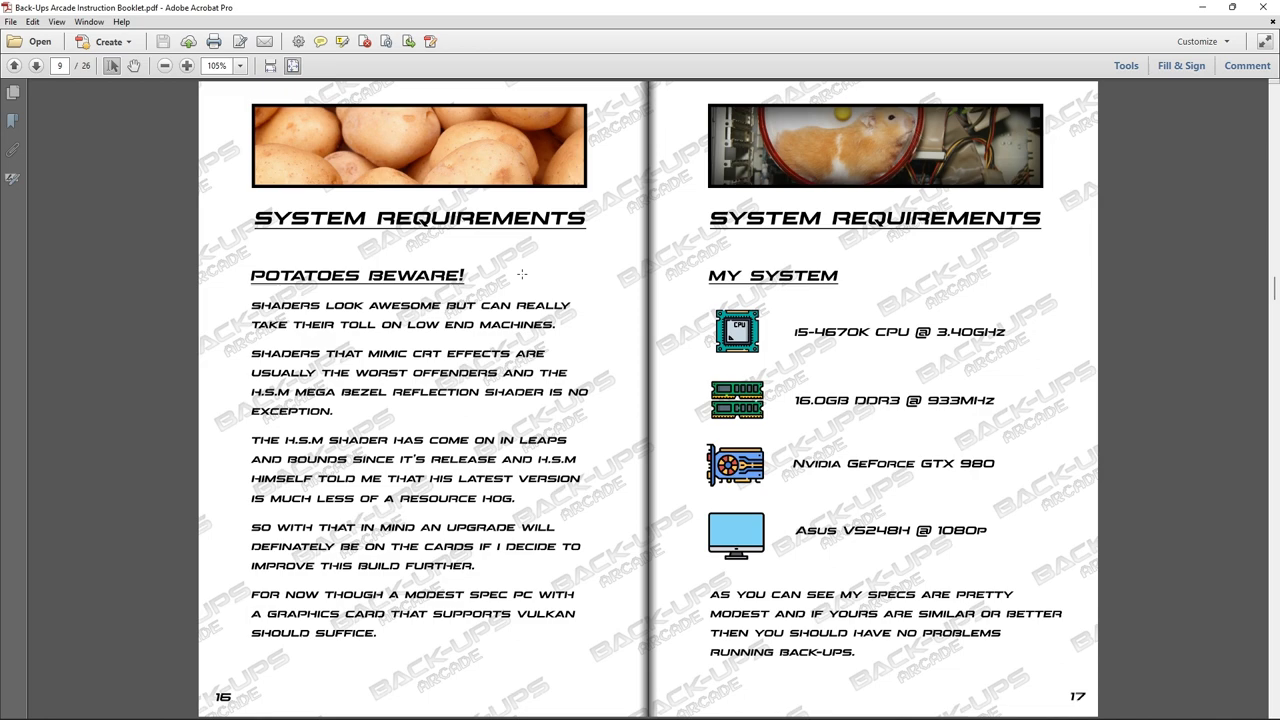
pyautogui.moveTo(856, 365)
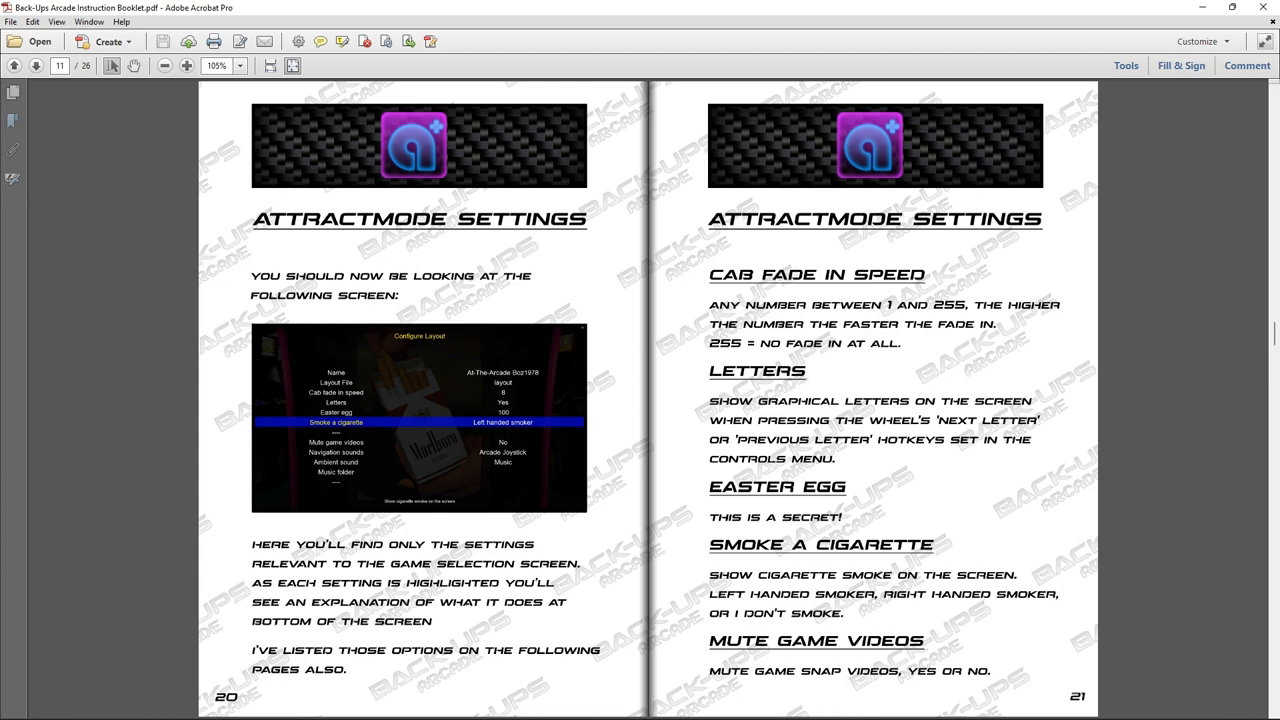
pyautogui.moveTo(650, 458)
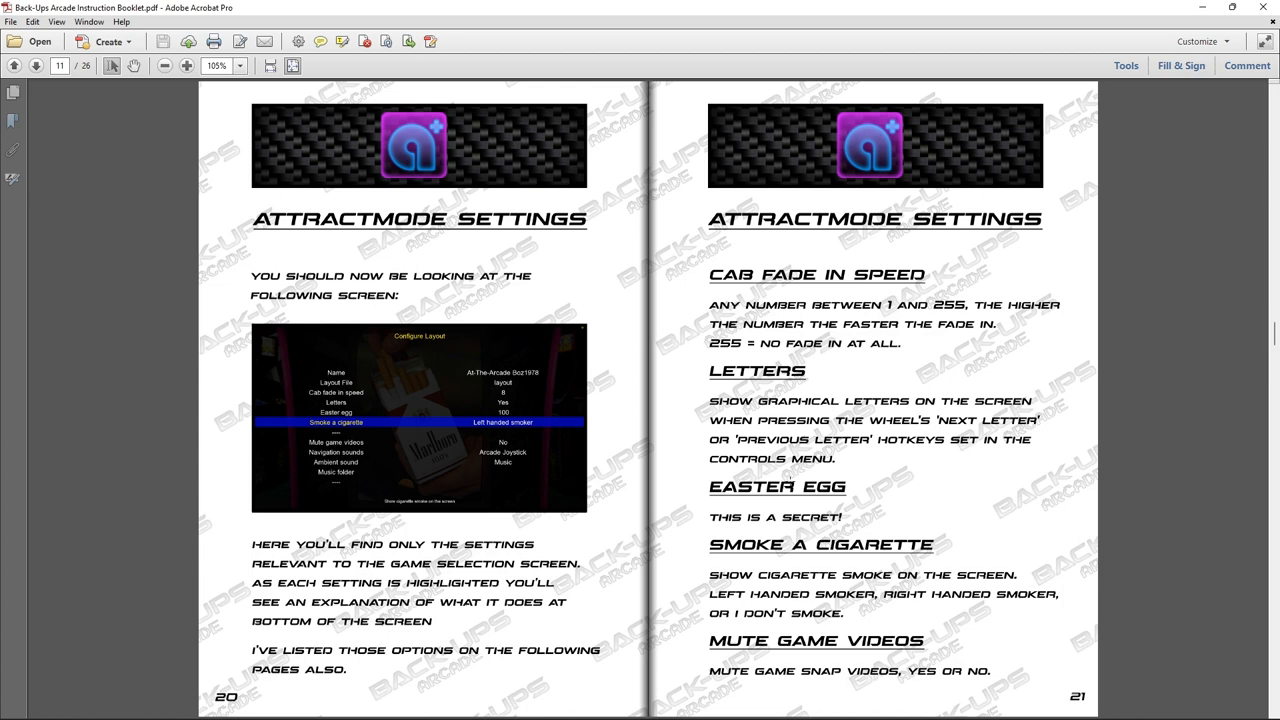
pyautogui.click(36, 65)
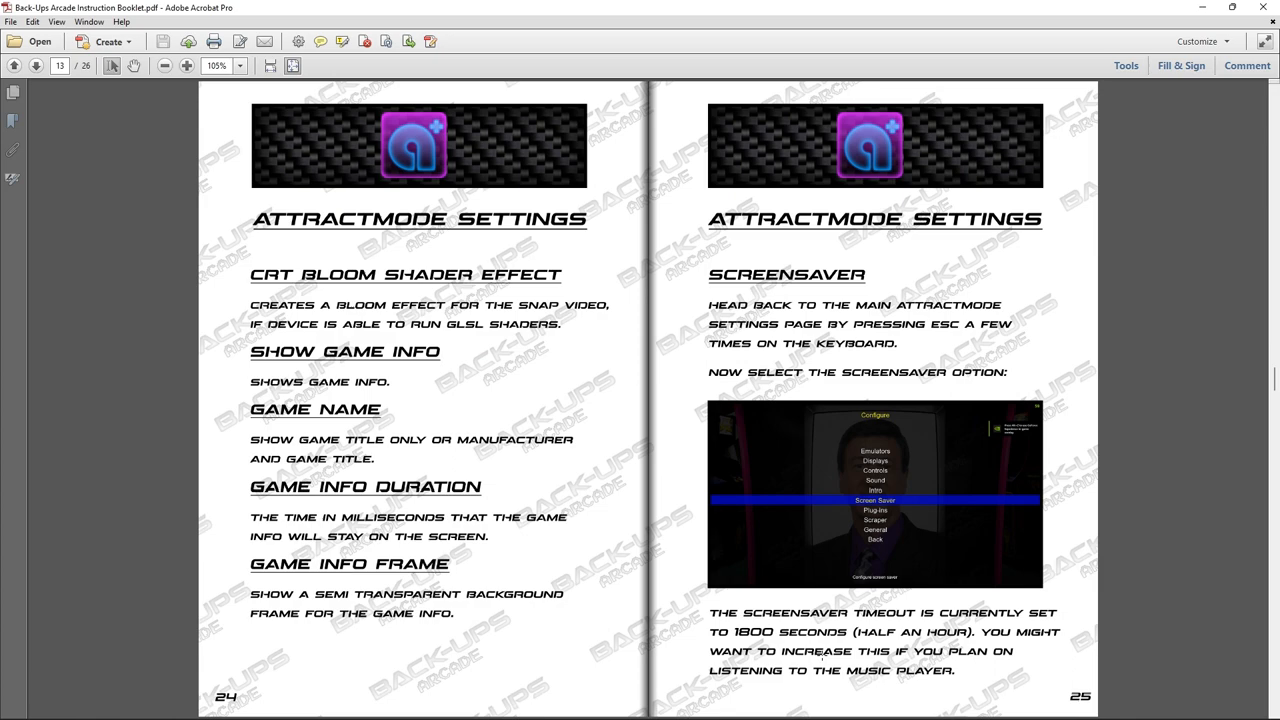
# Page through the RetroArch settings to the Troubleshooting and Credits spread, page 25.
pyautogui.click(35, 66)
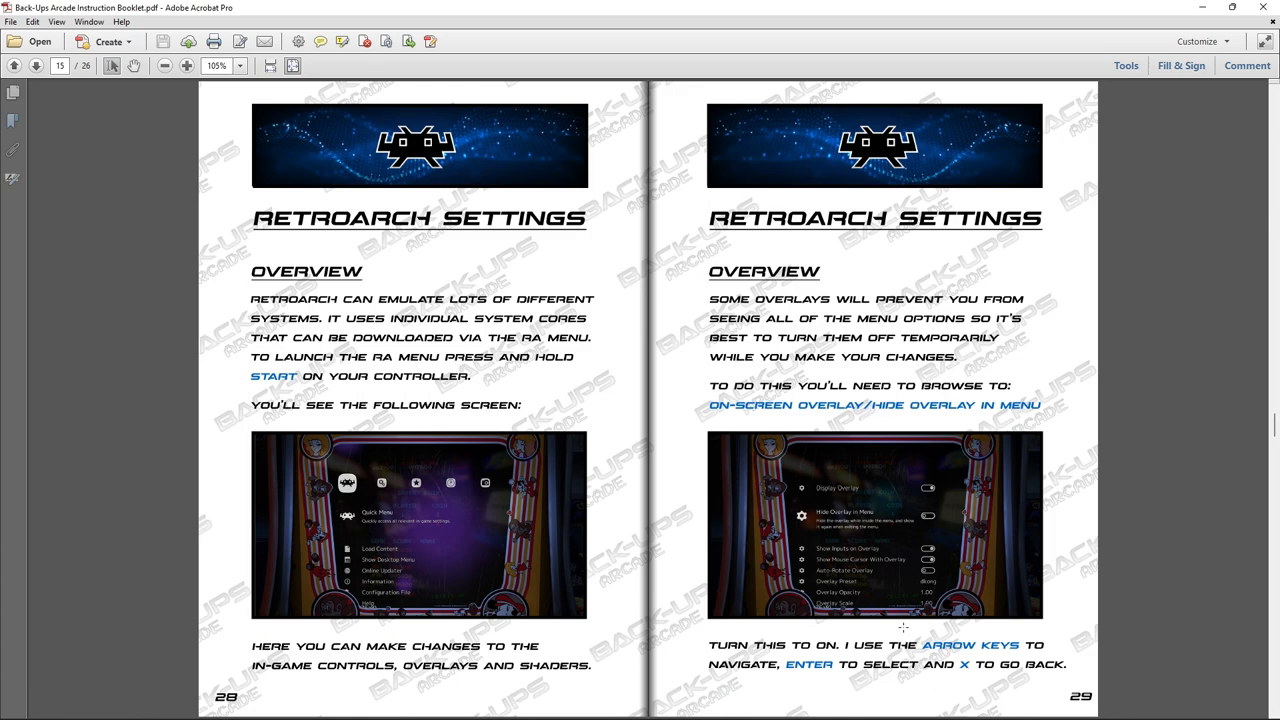
pyautogui.click(35, 65)
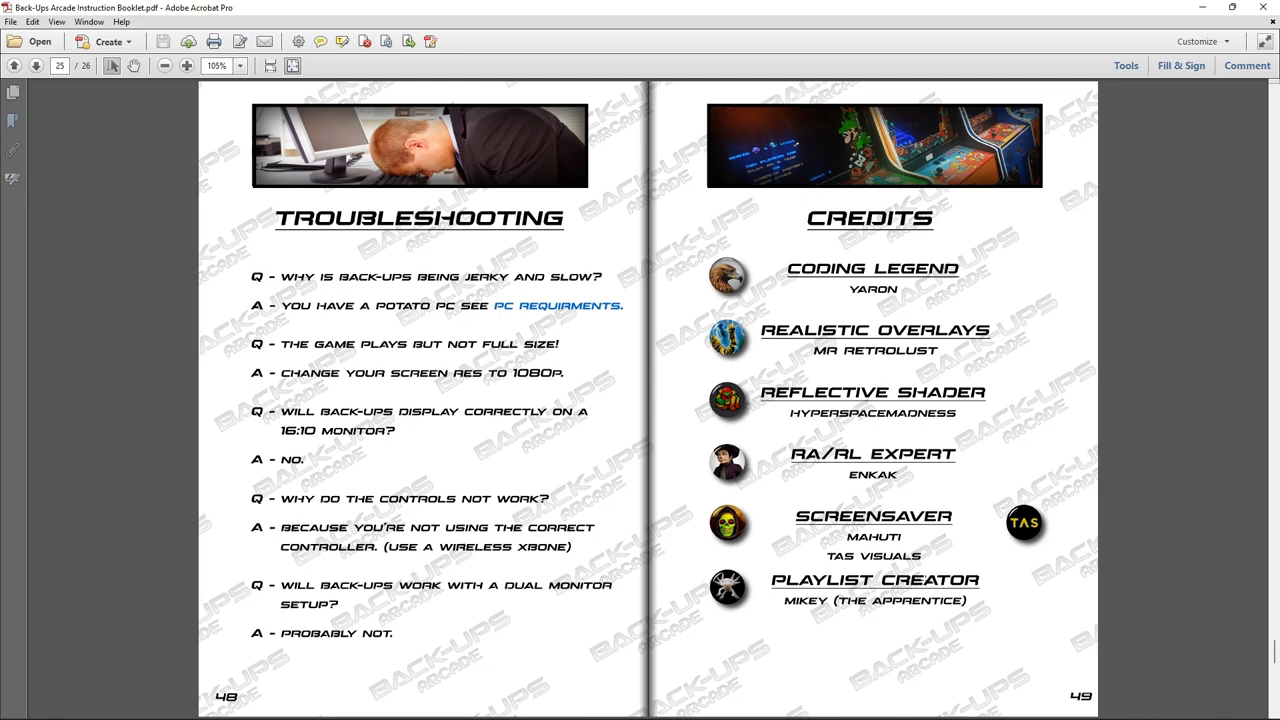
pyautogui.moveTo(703, 458)
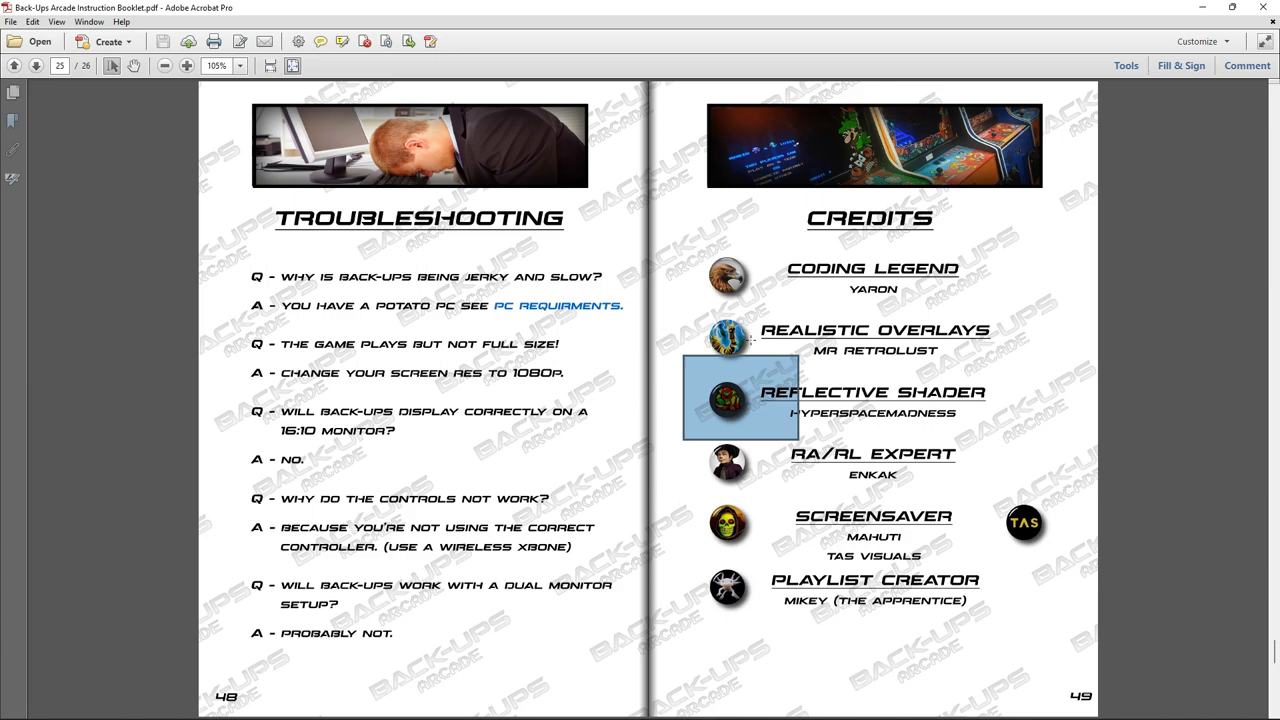
# Advance to page 26, the remaining Credits and Friends of Back-Ups spread.
pyautogui.click(37, 65)
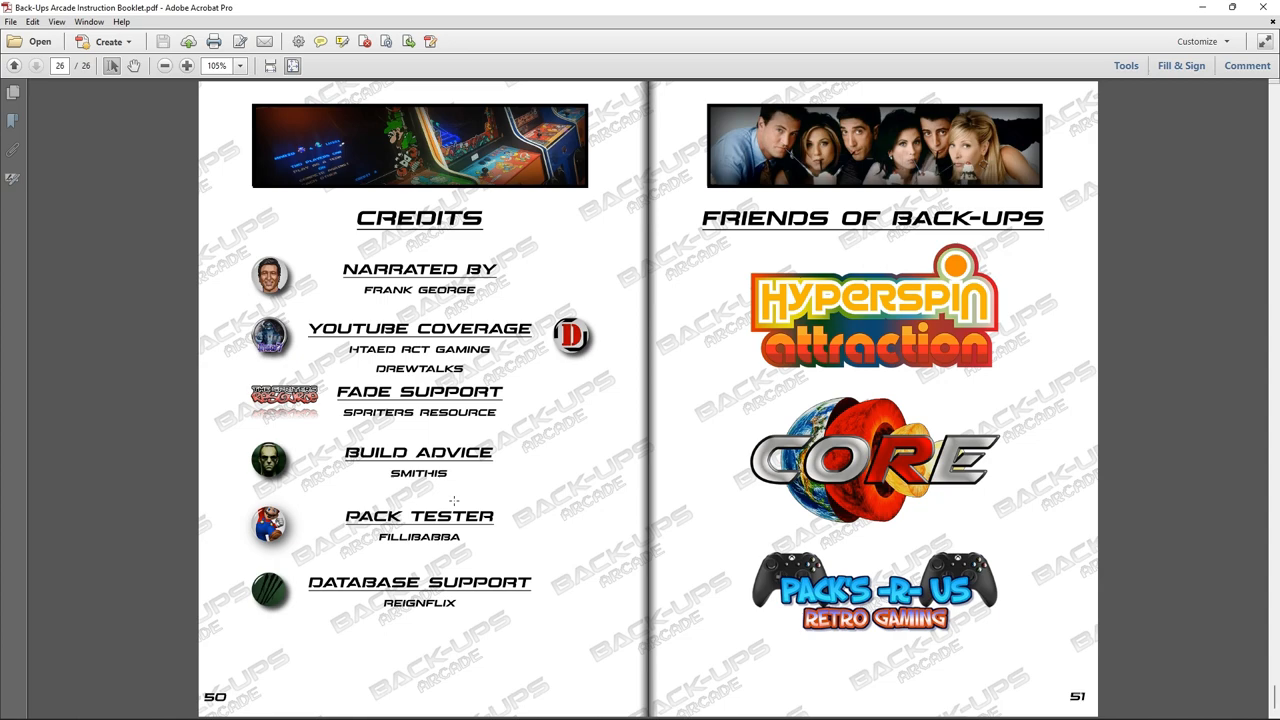
pyautogui.moveTo(470, 363)
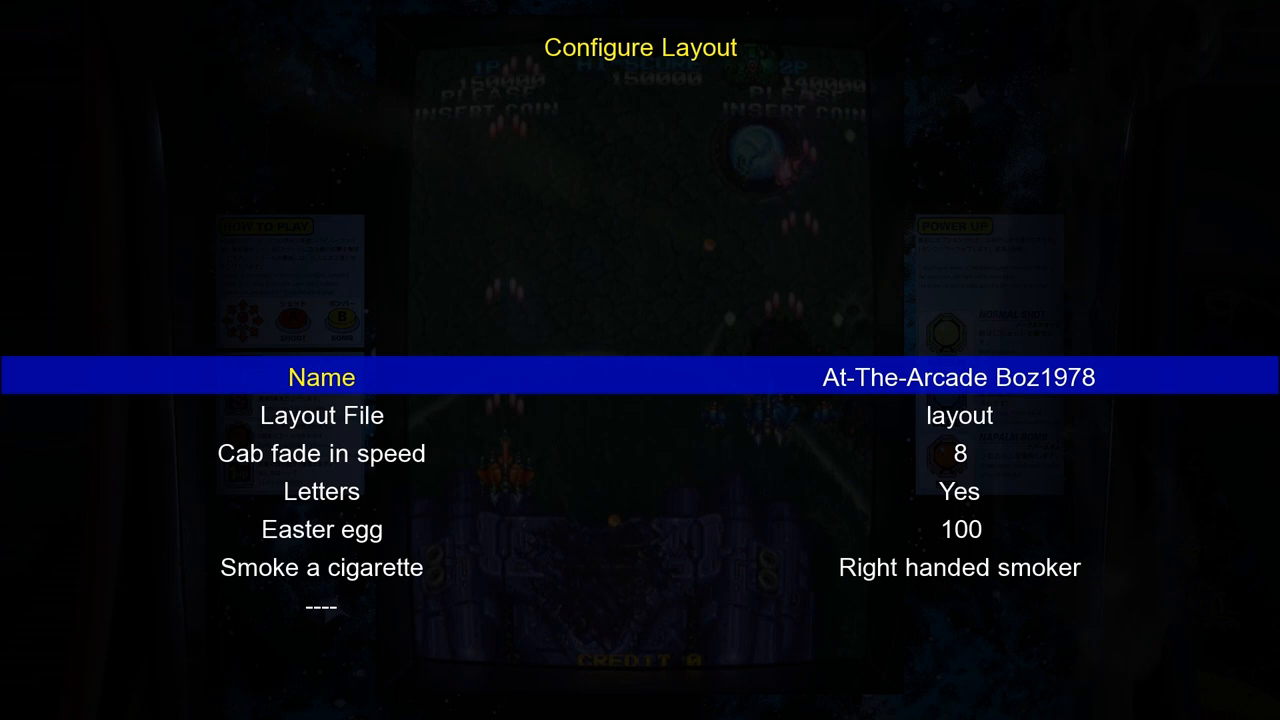
# Scroll the At-The-Arcade layout options down to the Music playing method settings.
pyautogui.scroll(-3)
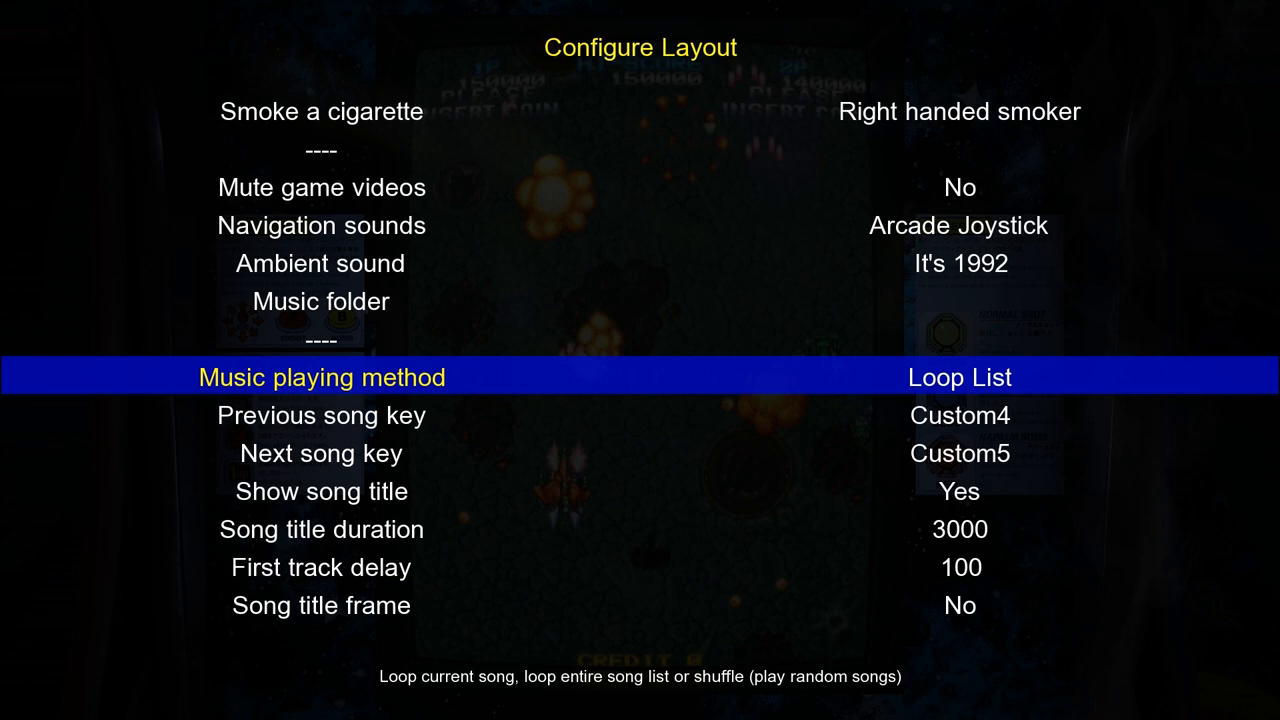